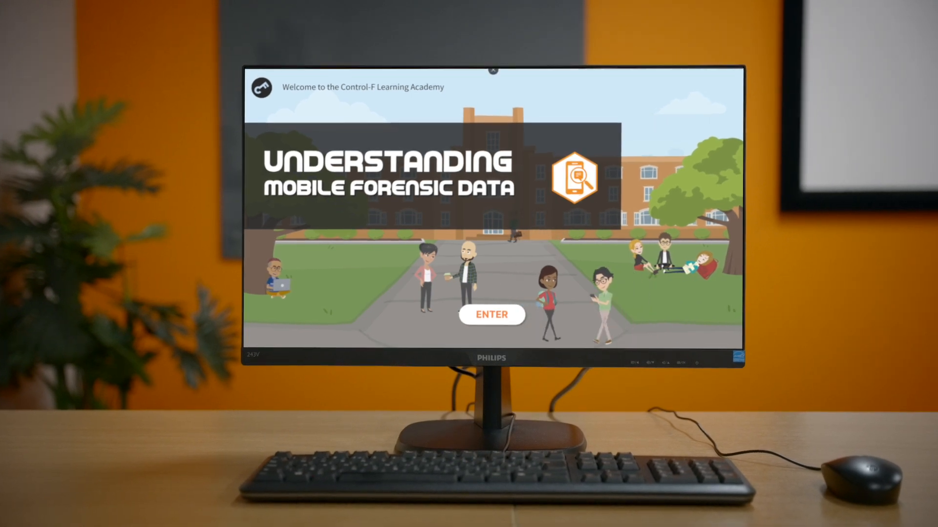
Enter the Understanding Mobile Forensic Data course from the welcome screen.
click(491, 314)
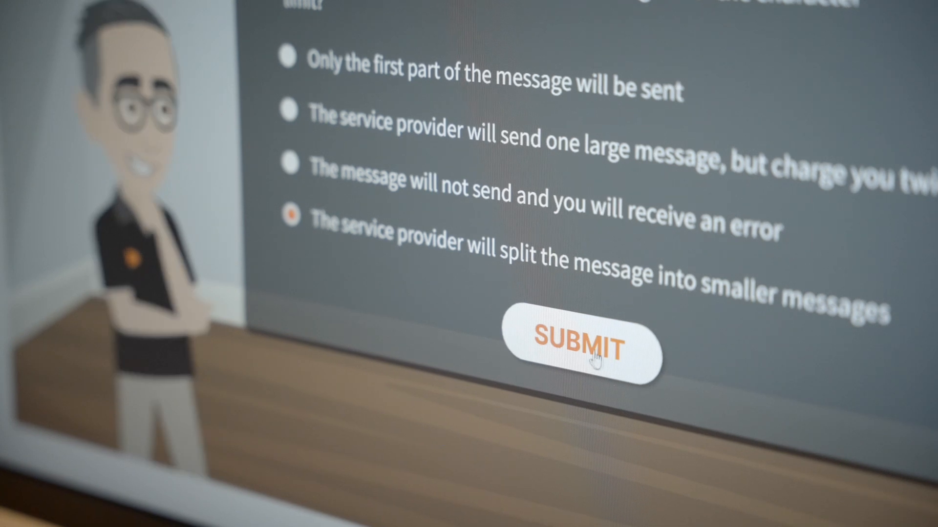
Submit the split-message quiz answer and confirm attending the sms/mms class.
click(582, 347)
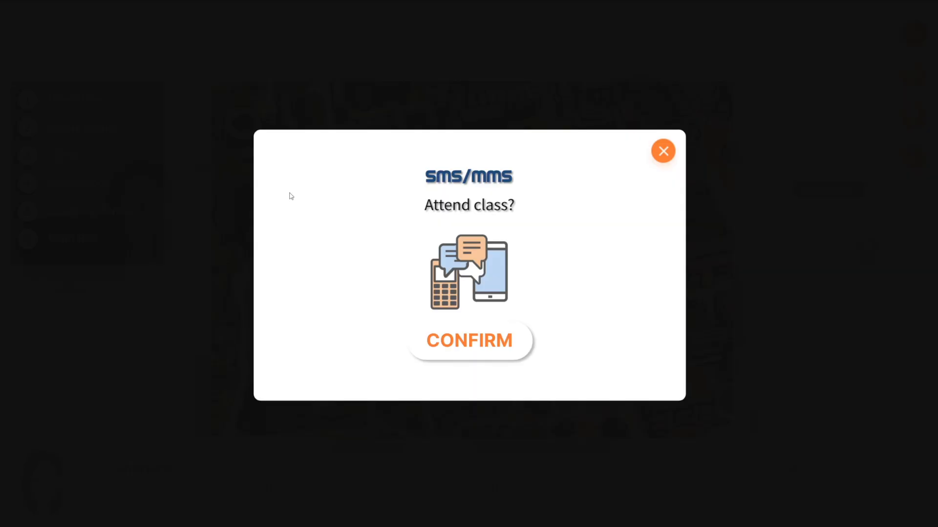
click(469, 340)
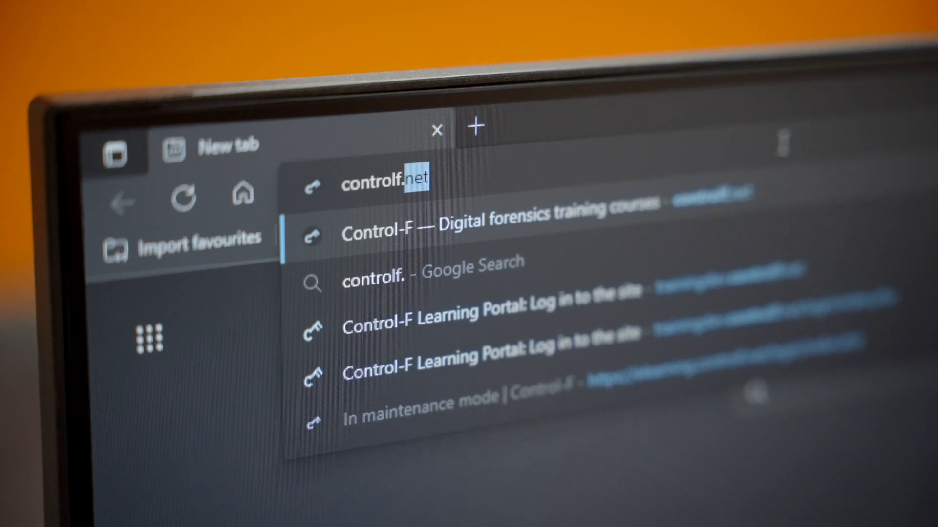
key(Enter)
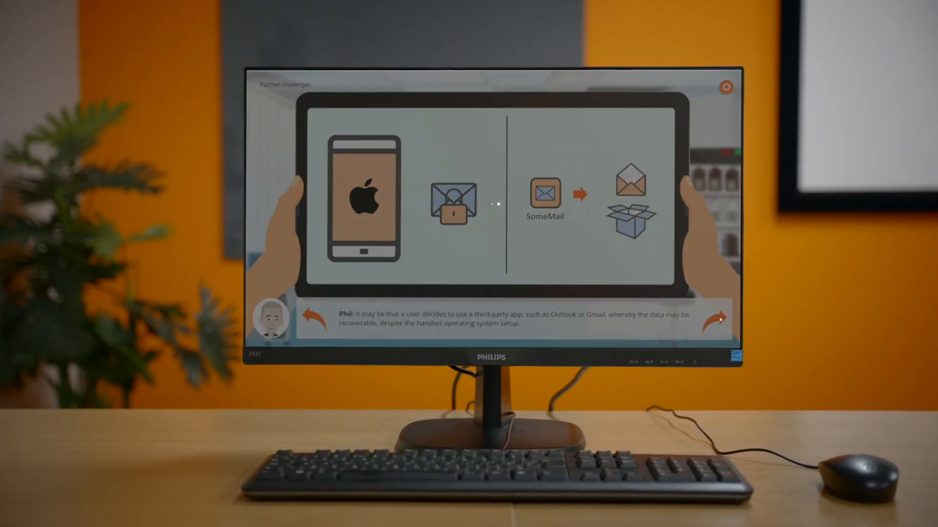
Advance from Further challenges to the Encryption slide on apps disguised as games.
click(717, 317)
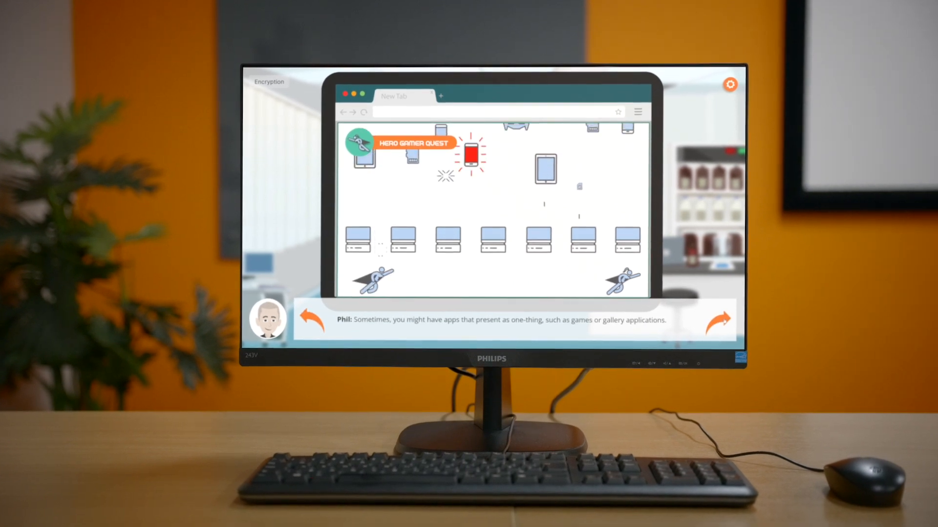